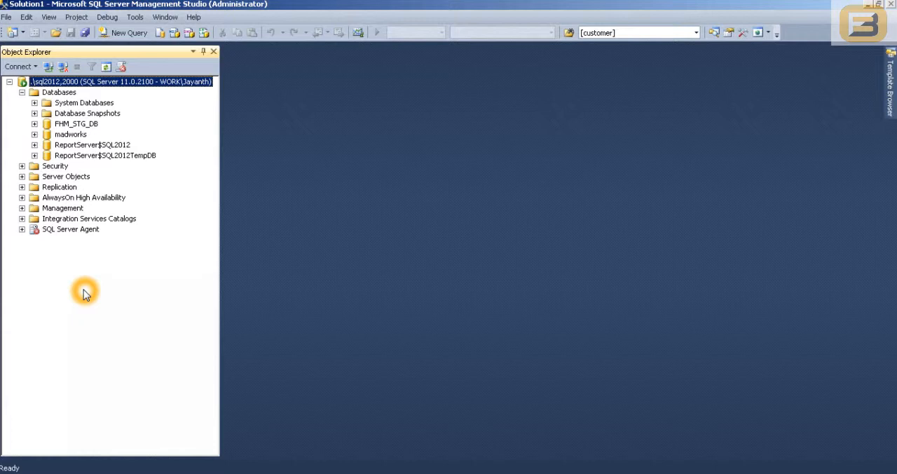
mouse_move(21, 167)
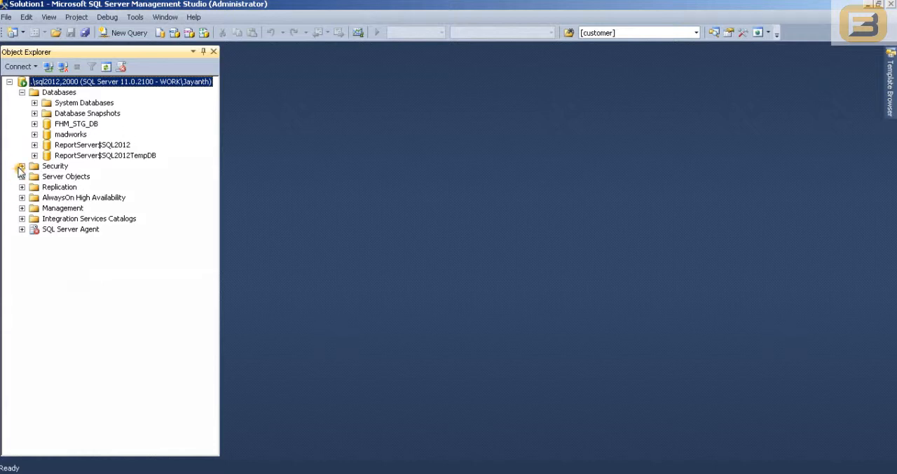
- Expand Security and Server Roles in Object Explorer to list sysadmin, ExampleServerRole and the other roles
click(22, 166)
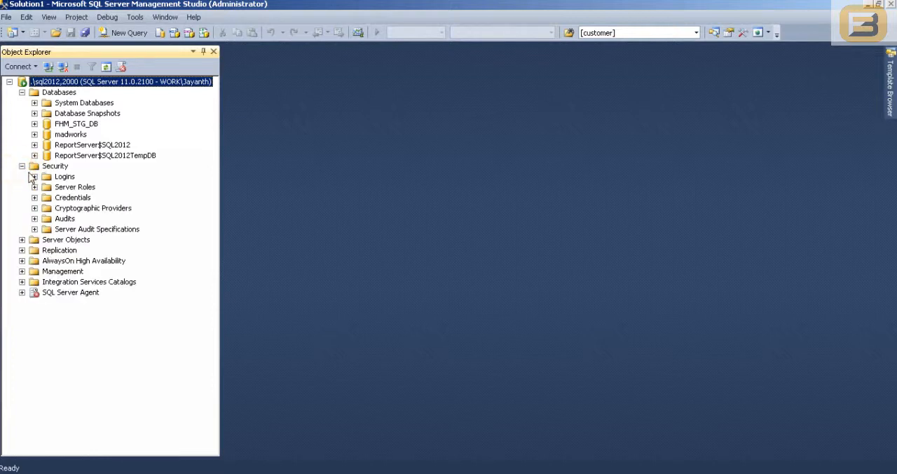
click(34, 186)
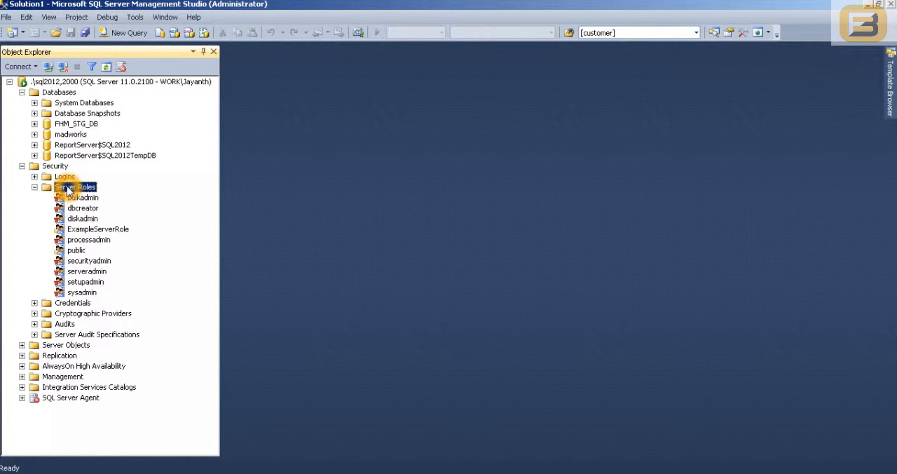
click(75, 187)
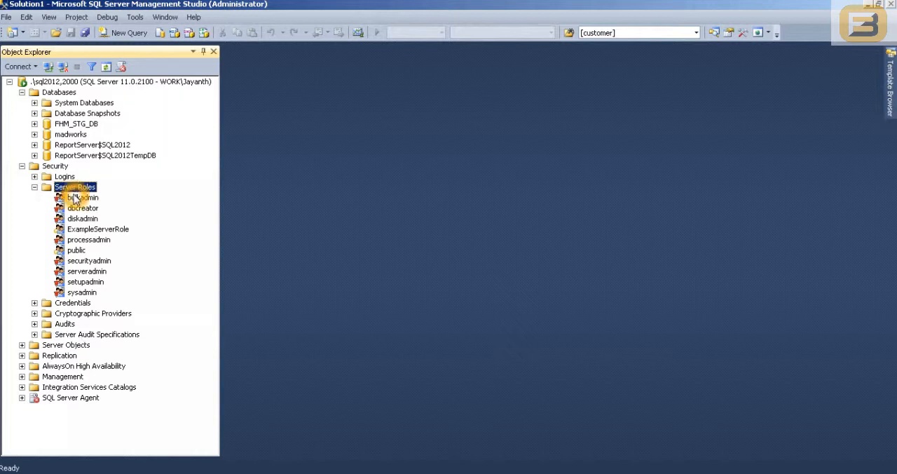
- Begin a New Server Role named L1DBA and go to choose its owner
right_click(74, 187)
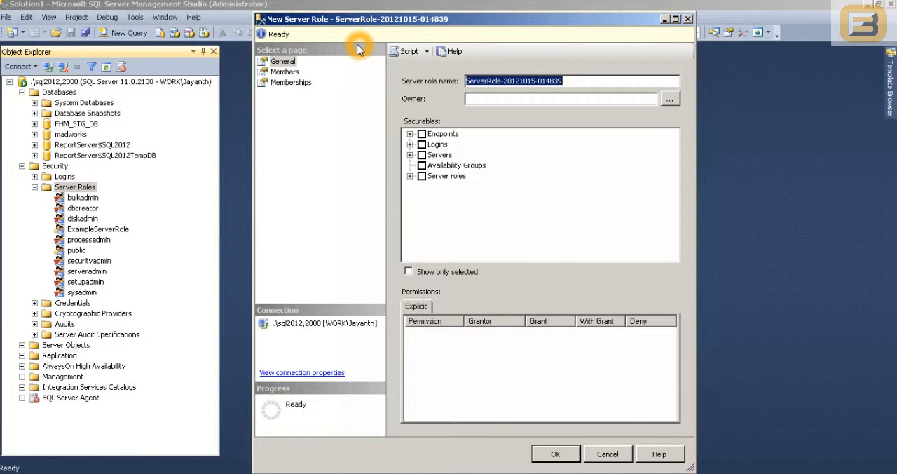
mouse_move(324, 63)
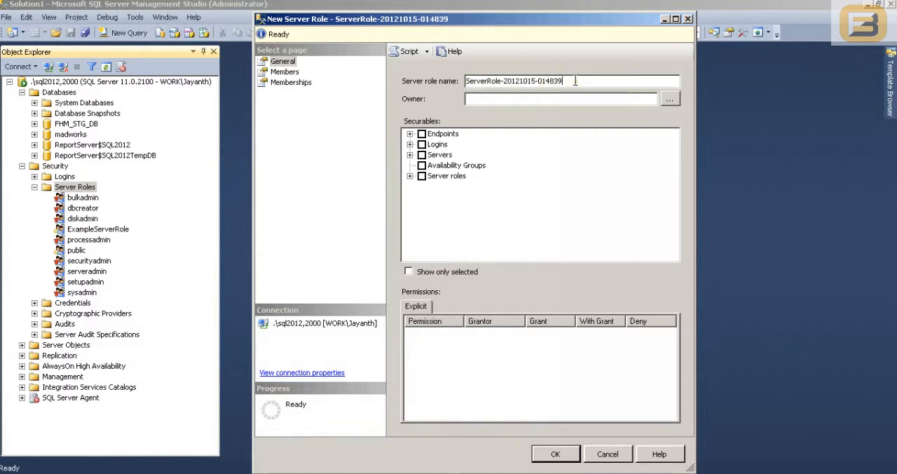
text(L1)
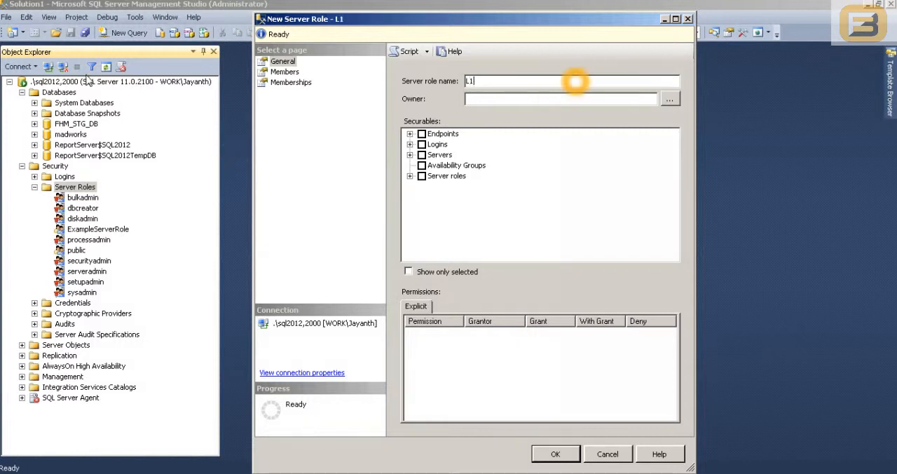
text(DBA)
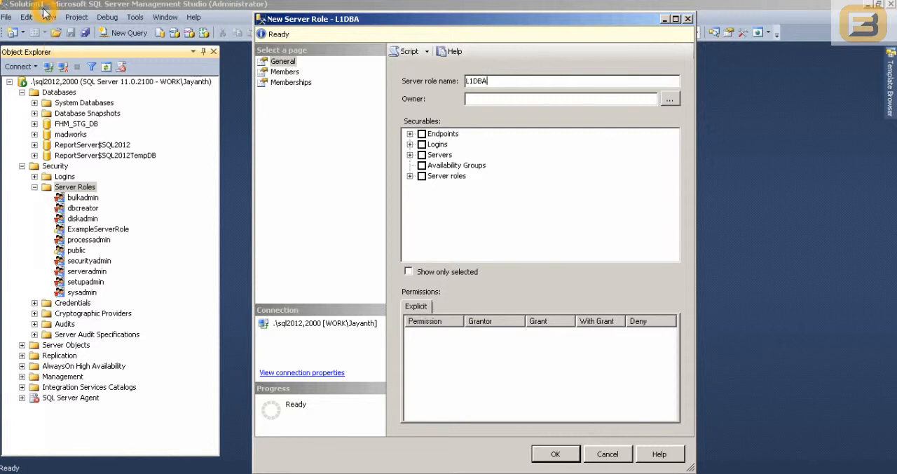
click(669, 98)
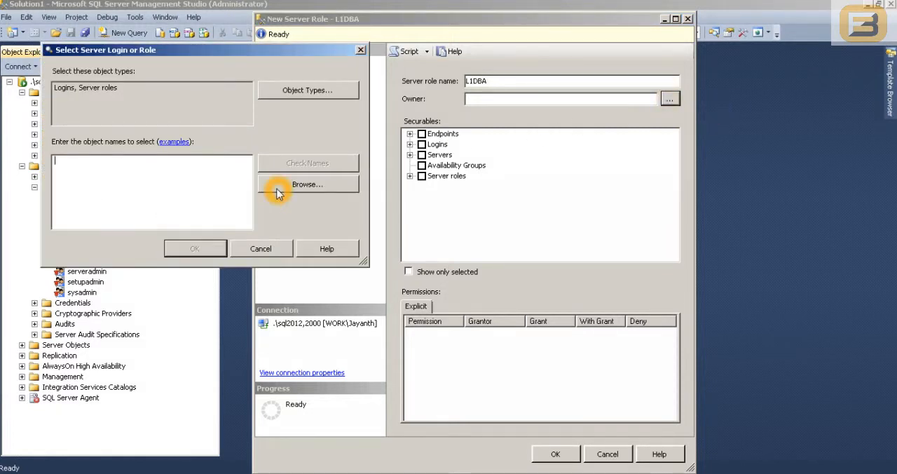
- Browse the logins and roles and set sysadmin as L1DBA's owner
click(307, 184)
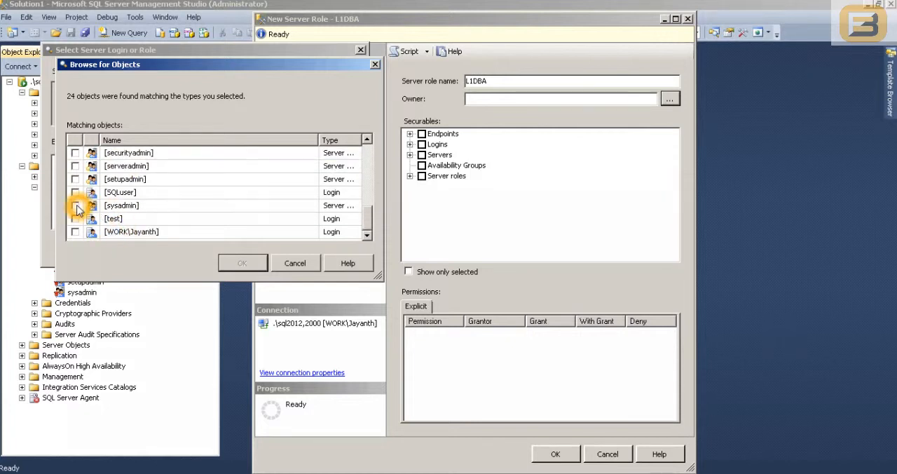
click(75, 205)
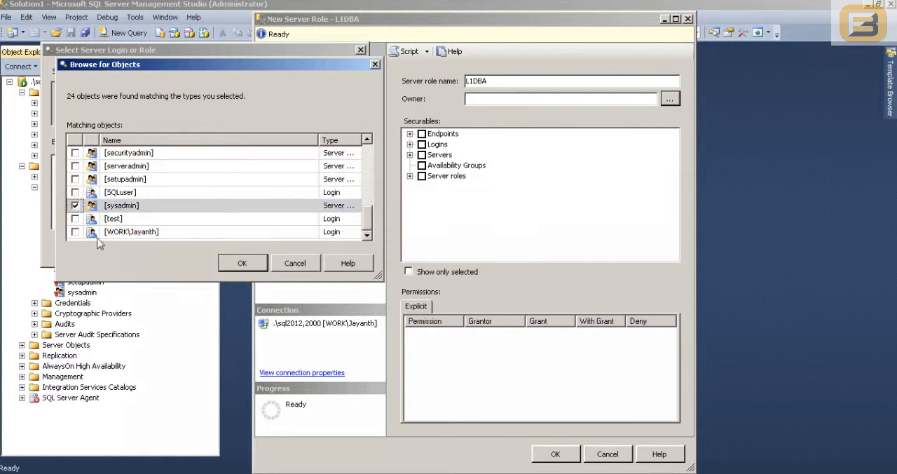
click(241, 263)
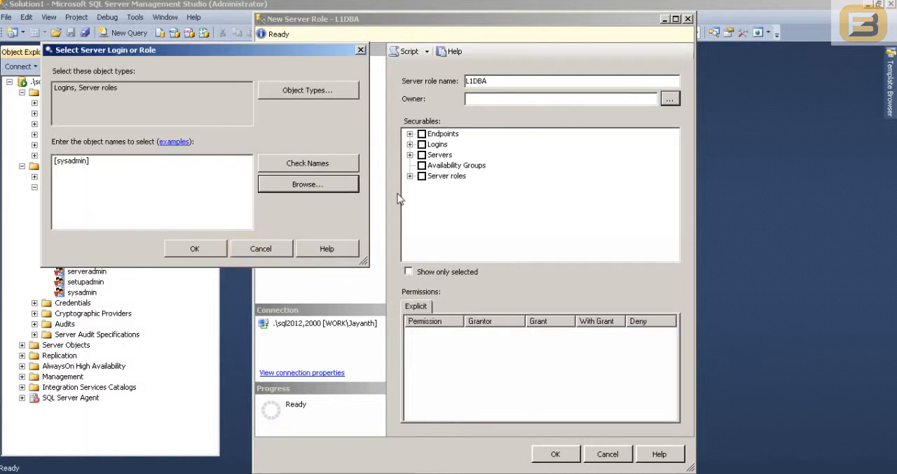
click(195, 248)
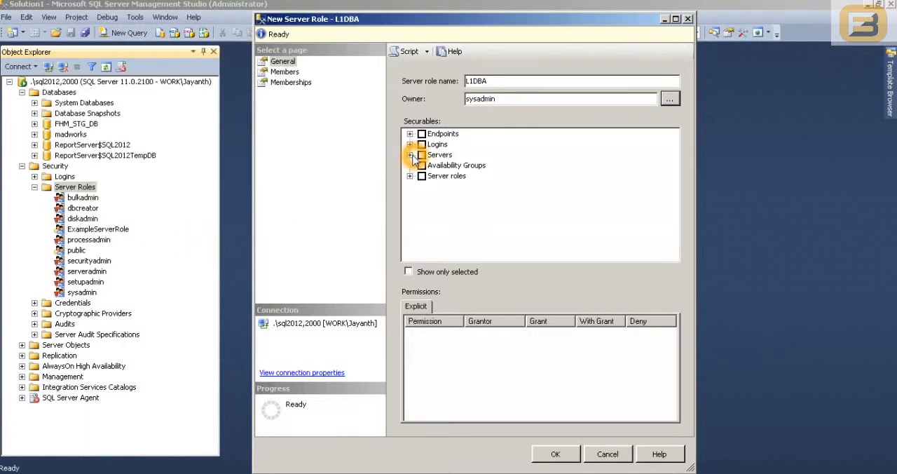
- Tick Endpoints and the WORK\SQL2012 server as securables, granting Connect on endpoints, with the dialog maximized
click(410, 155)
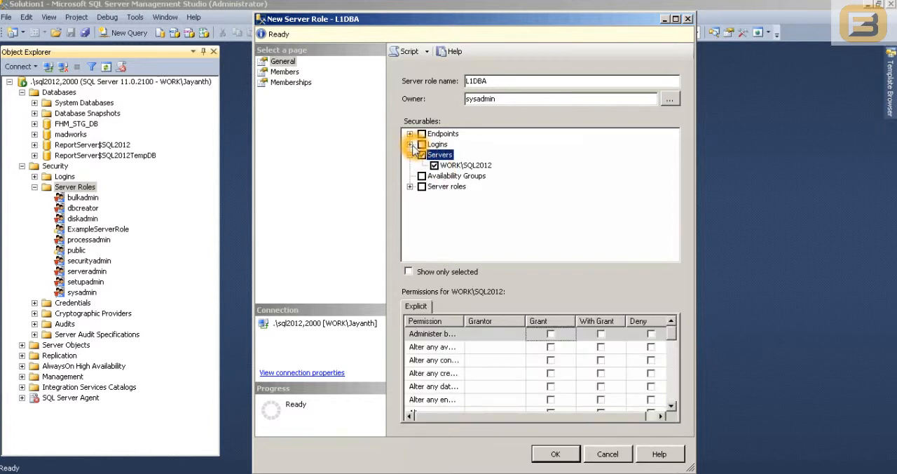
click(410, 134)
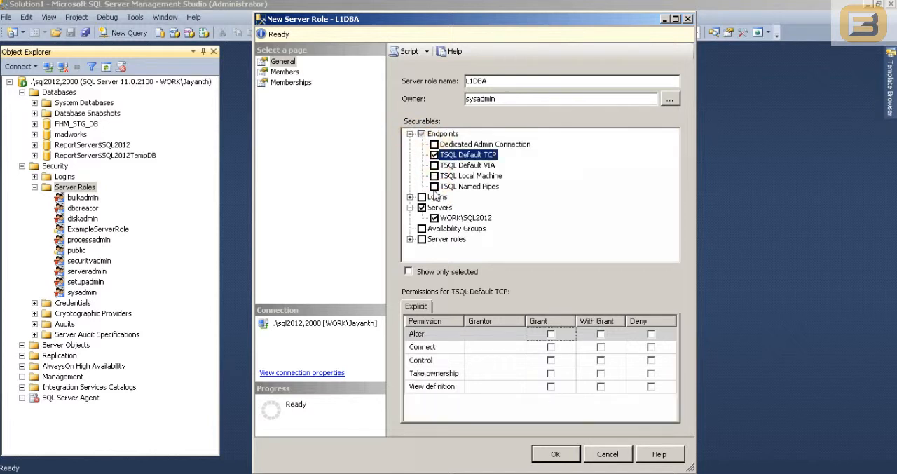
click(409, 133)
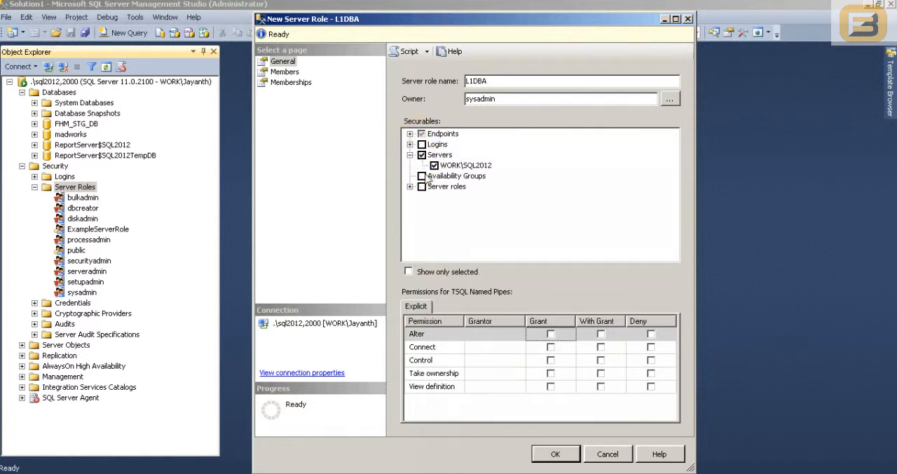
click(439, 154)
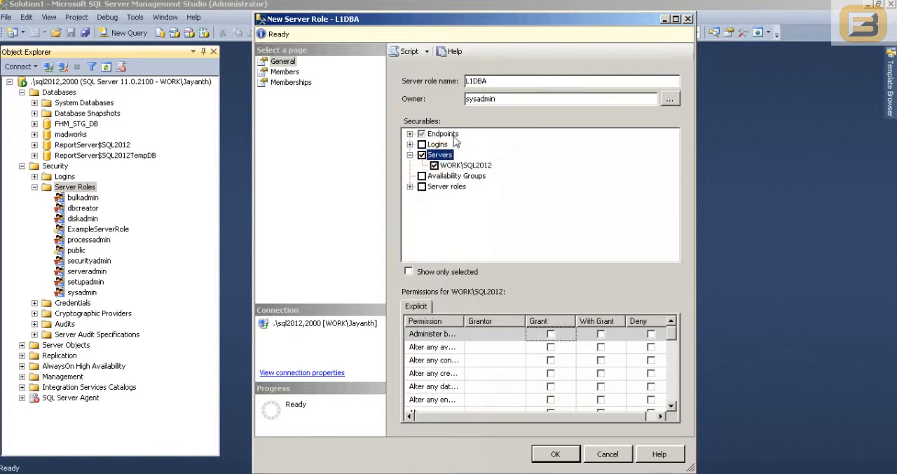
click(442, 134)
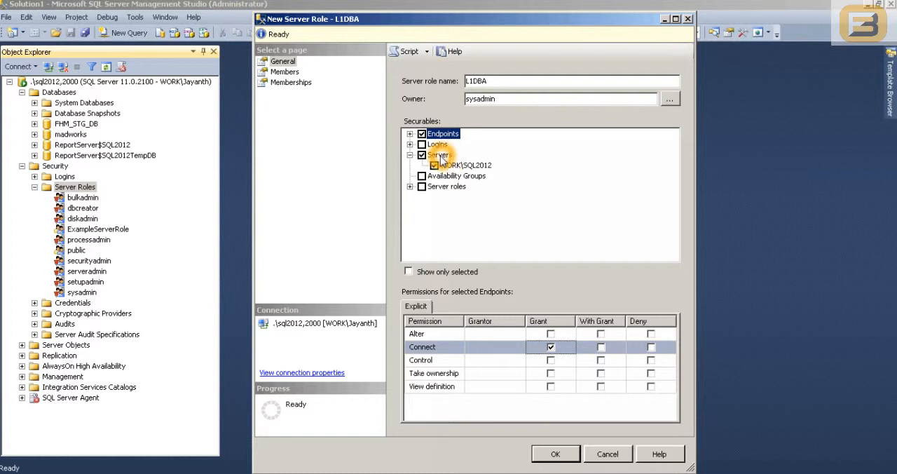
click(466, 165)
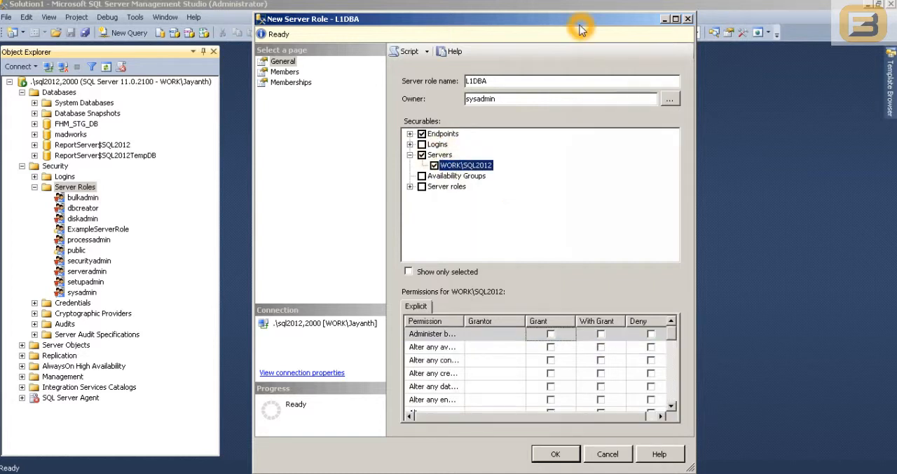
click(674, 19)
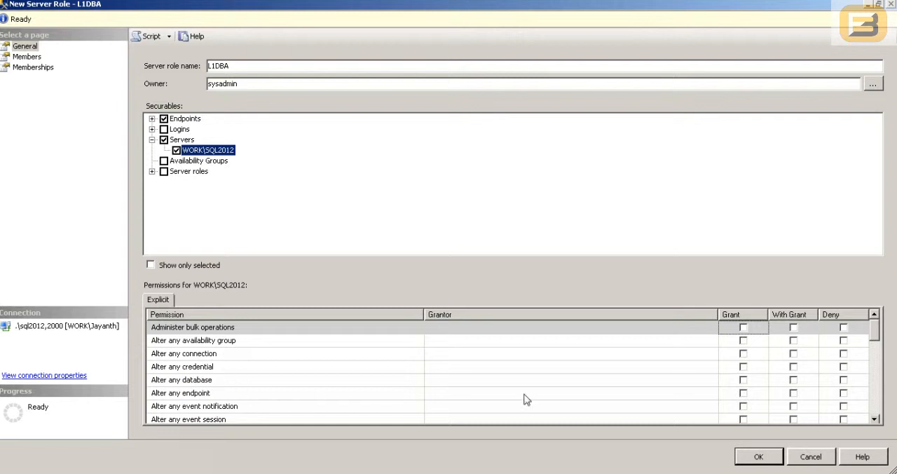
- Grant View any database and Alter any credential on WORK\SQL2012 in the permission list
scroll(down, 3)
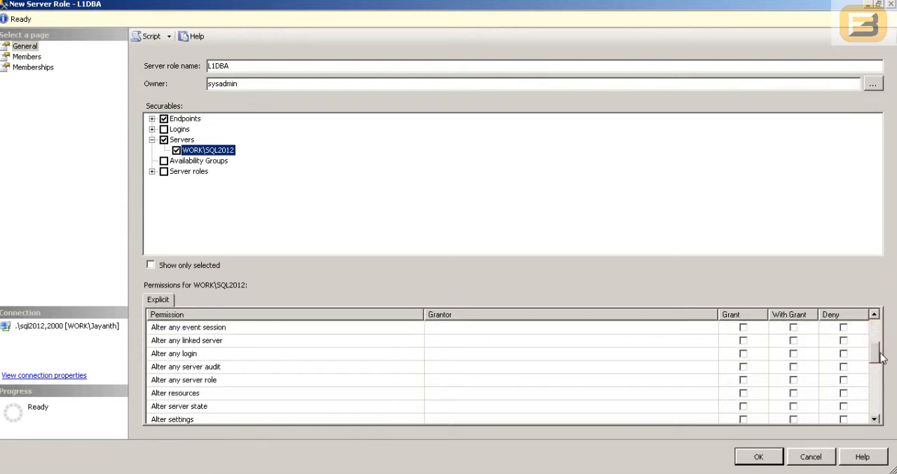
scroll(down, 3)
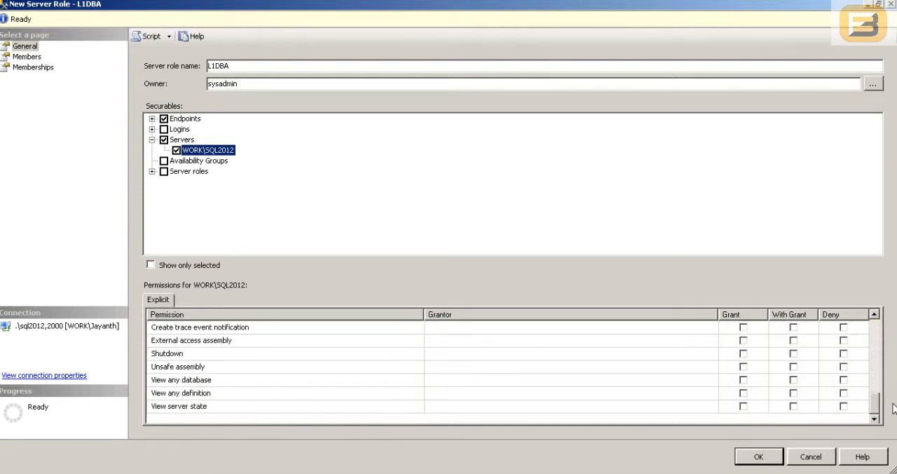
mouse_move(254, 396)
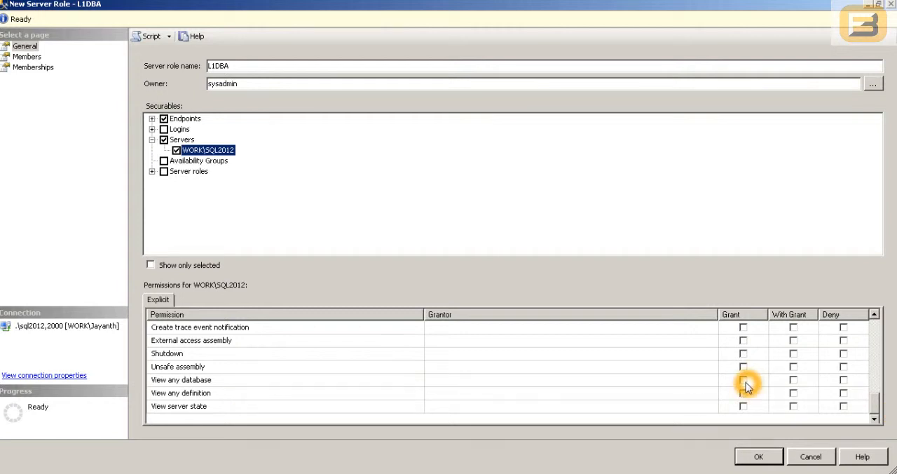
click(743, 380)
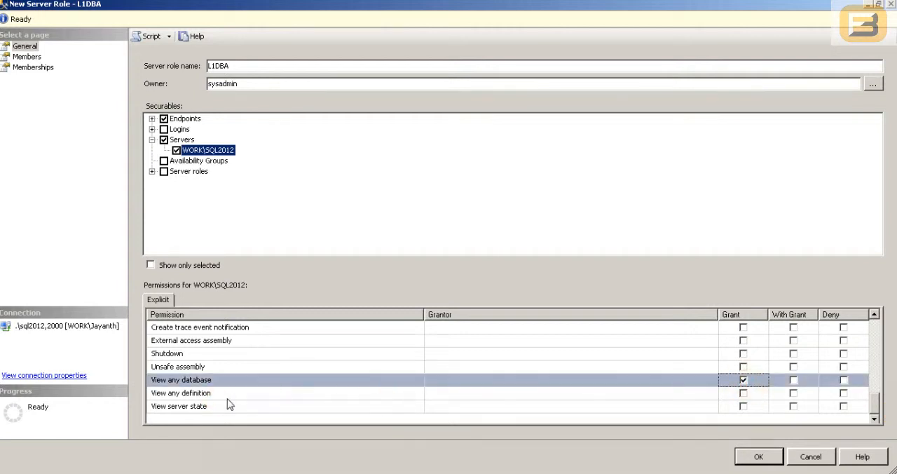
click(743, 392)
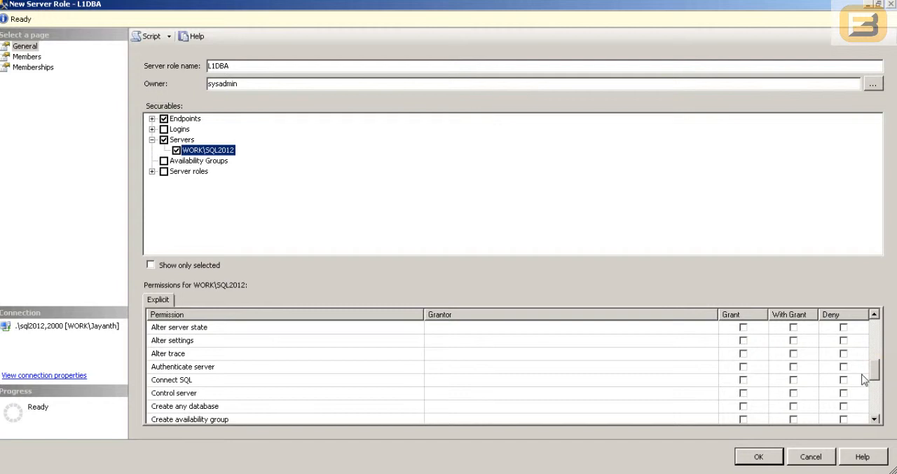
click(741, 353)
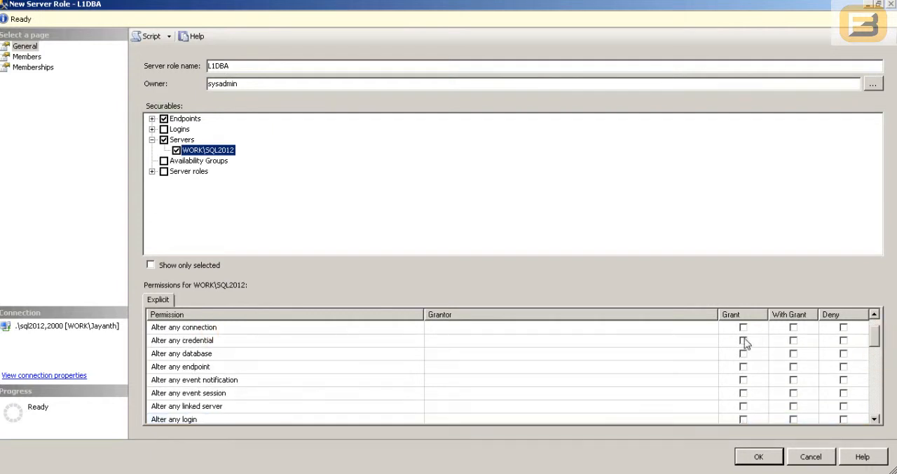
click(742, 340)
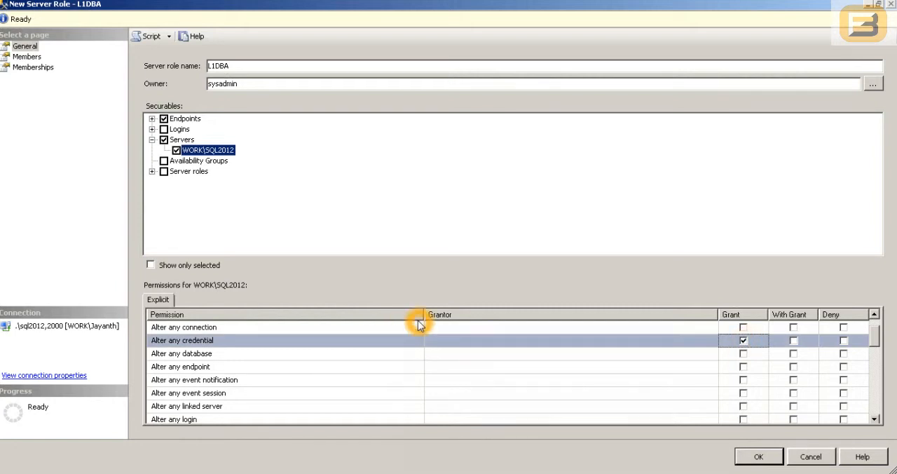
mouse_move(350, 320)
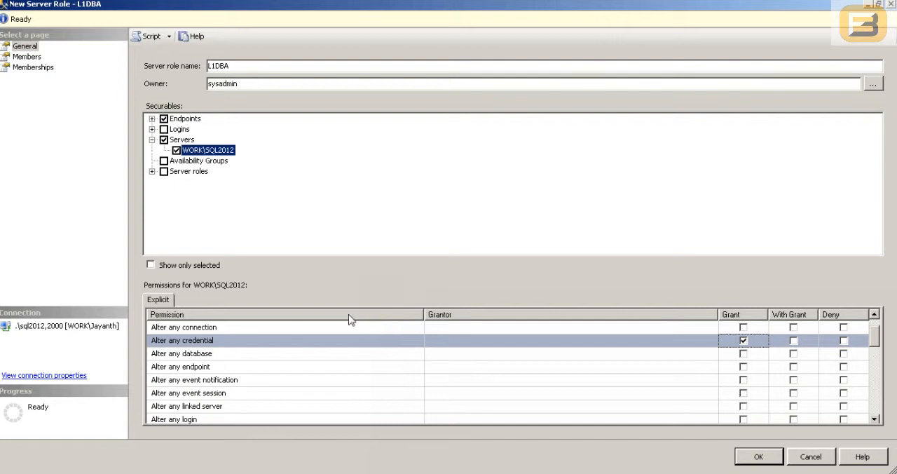
mouse_move(280, 270)
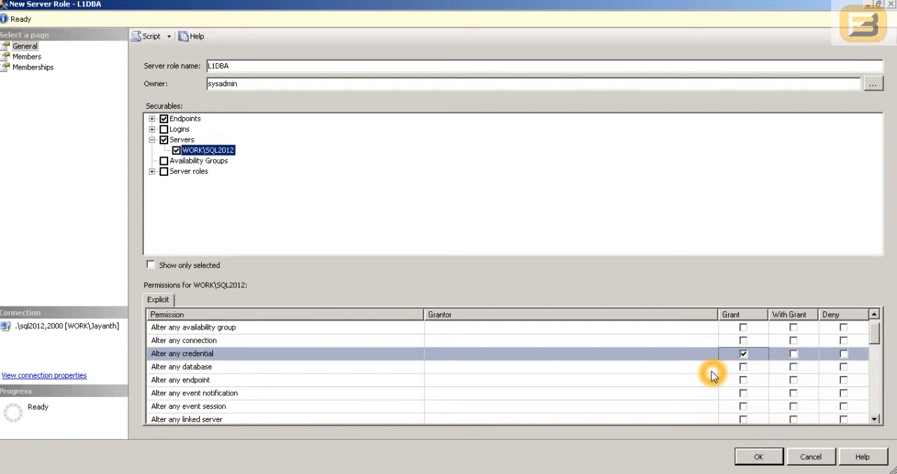
mouse_move(549, 376)
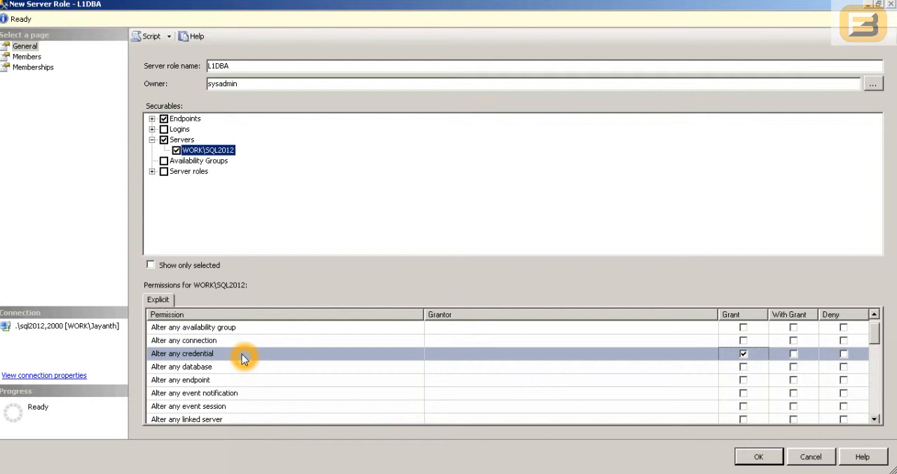
mouse_move(230, 369)
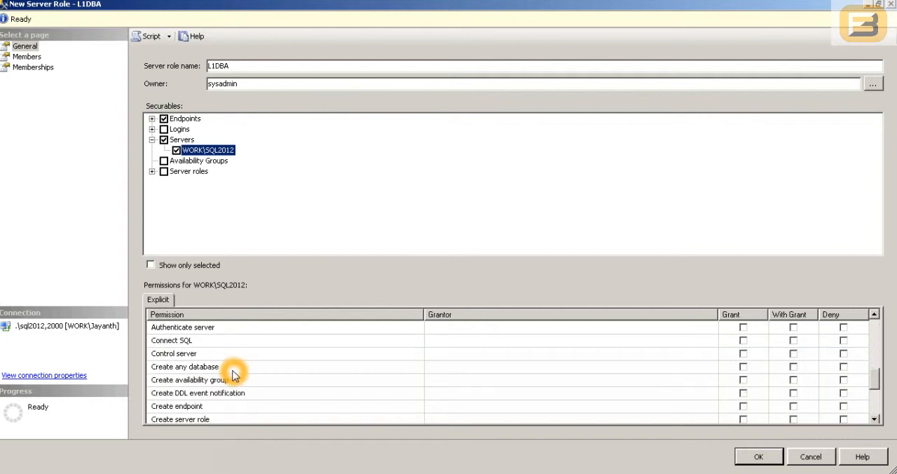
mouse_move(279, 220)
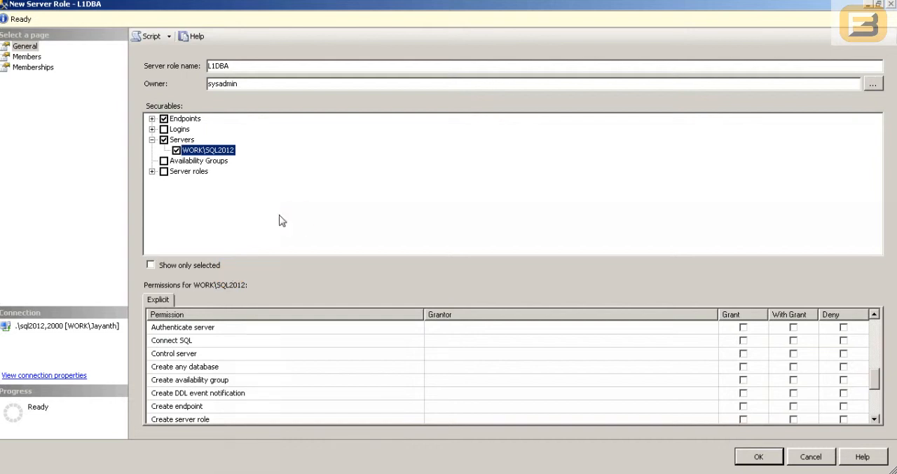
- On the Members page, add DCuser and ESBUser as L1DBA members
click(28, 56)
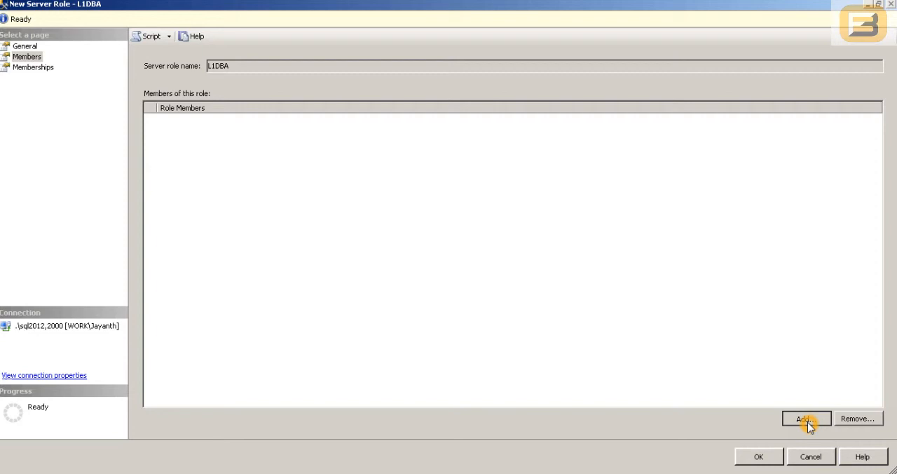
click(806, 418)
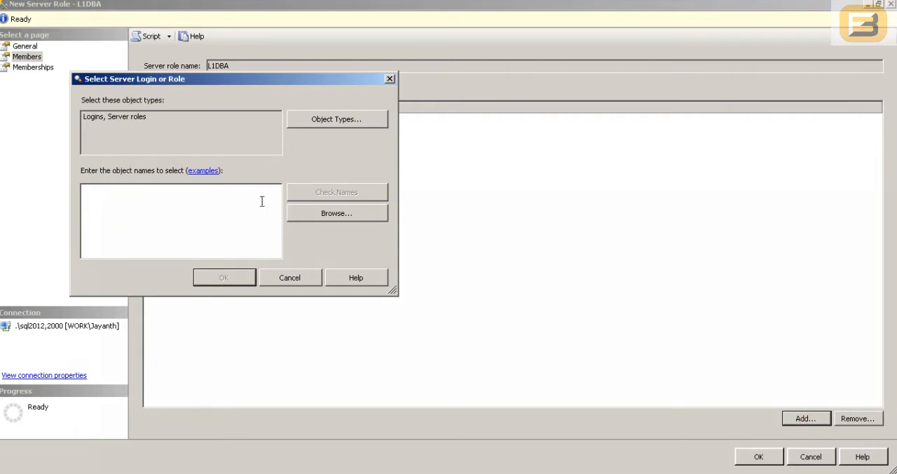
click(335, 213)
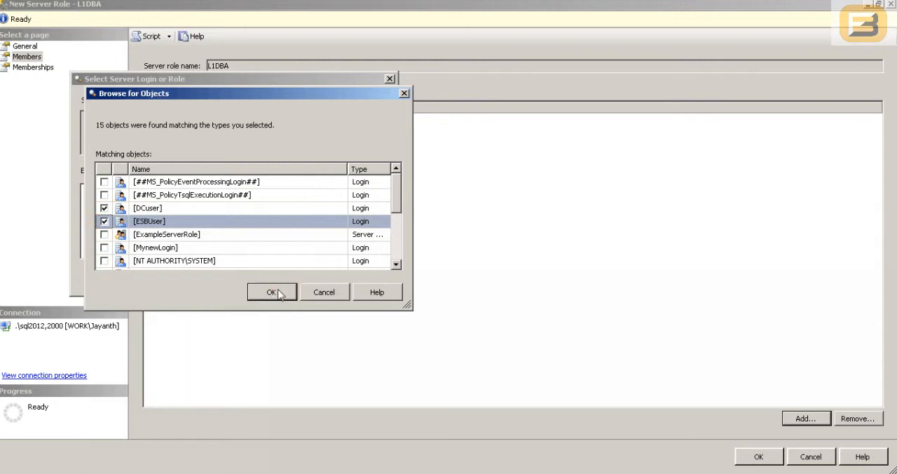
click(271, 292)
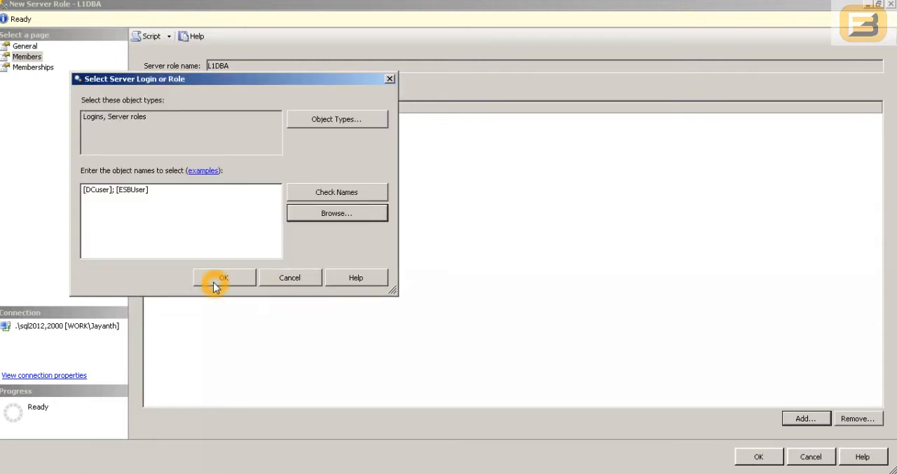
click(222, 277)
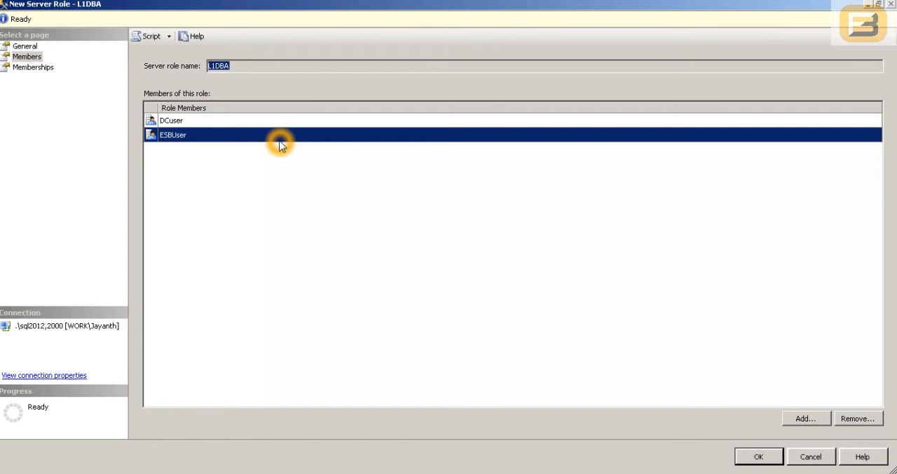
- Review the Memberships page and save the new L1DBA role
click(33, 67)
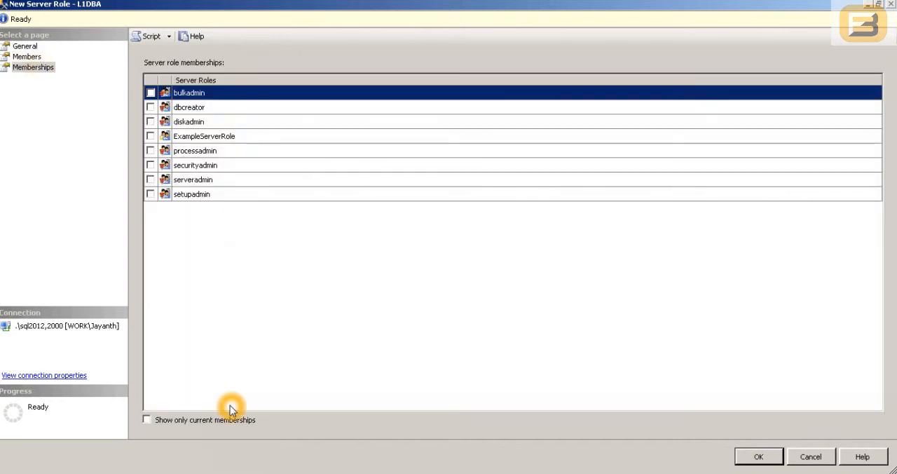
mouse_move(397, 358)
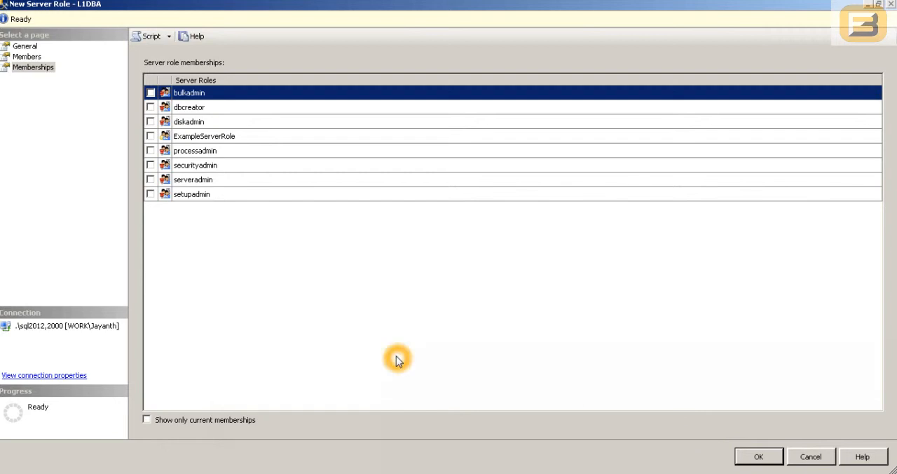
click(758, 456)
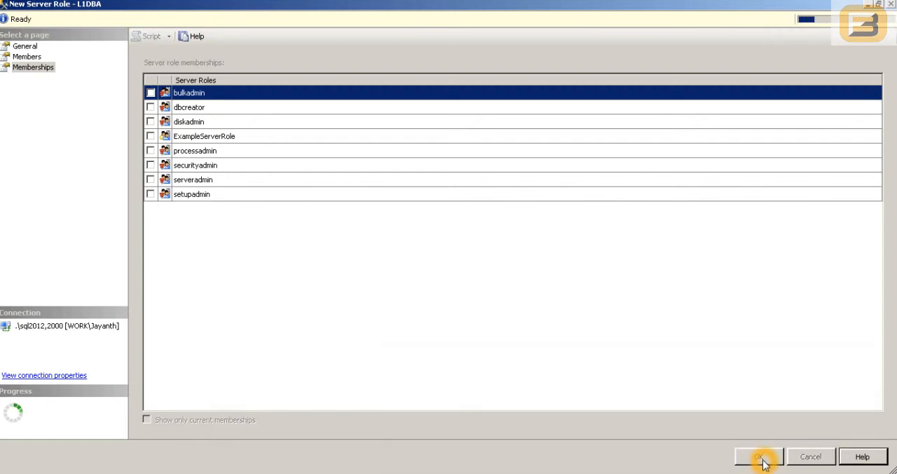
- Select the new L1DBA role, then re-enter DCuser's login password and dismiss the mismatch warning
click(758, 456)
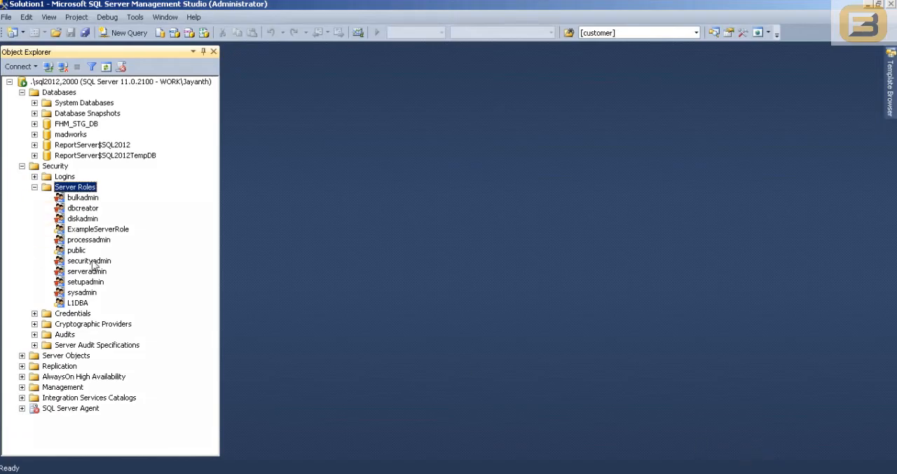
click(77, 302)
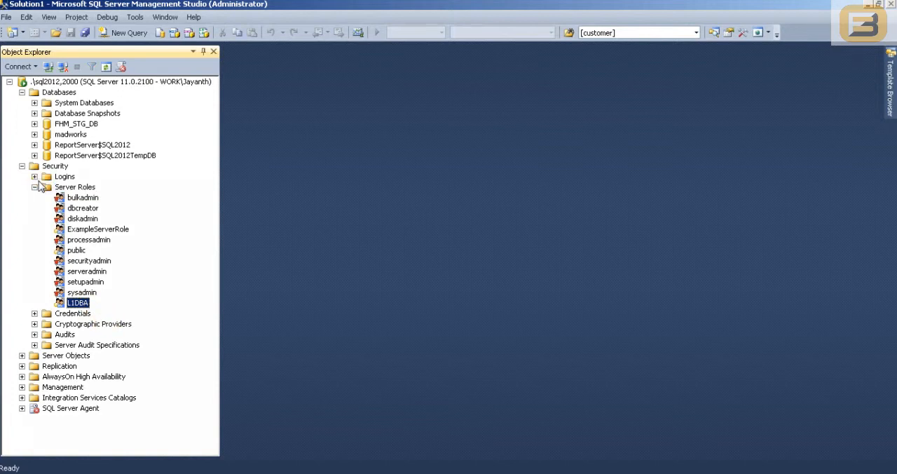
double_click(78, 207)
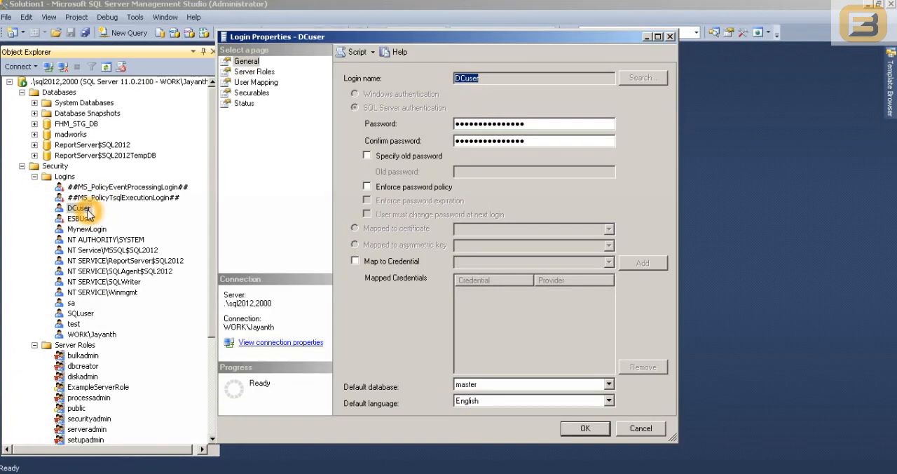
click(533, 123)
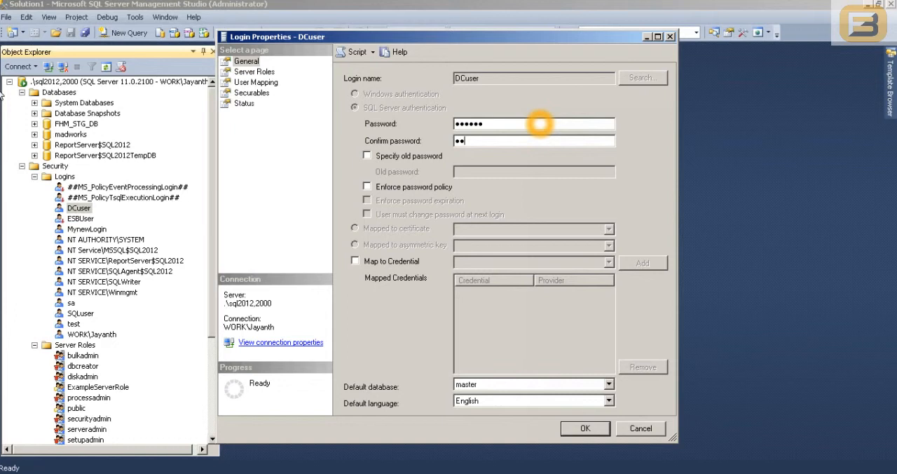
text(•••)
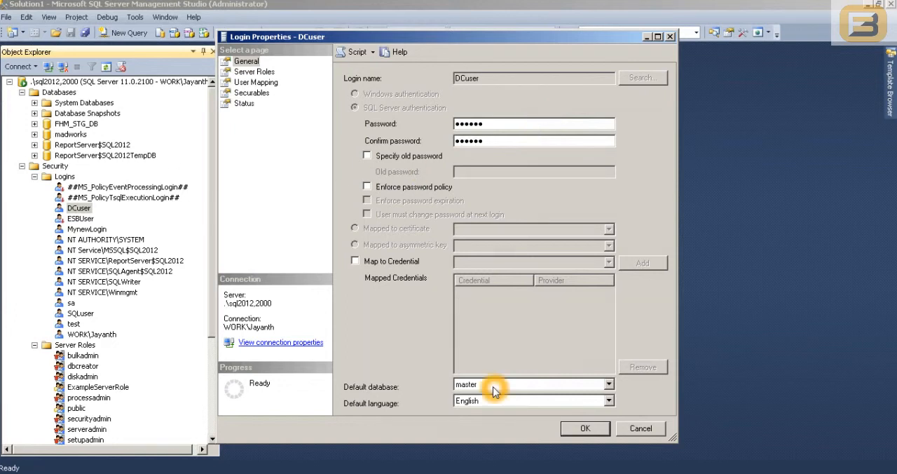
click(584, 427)
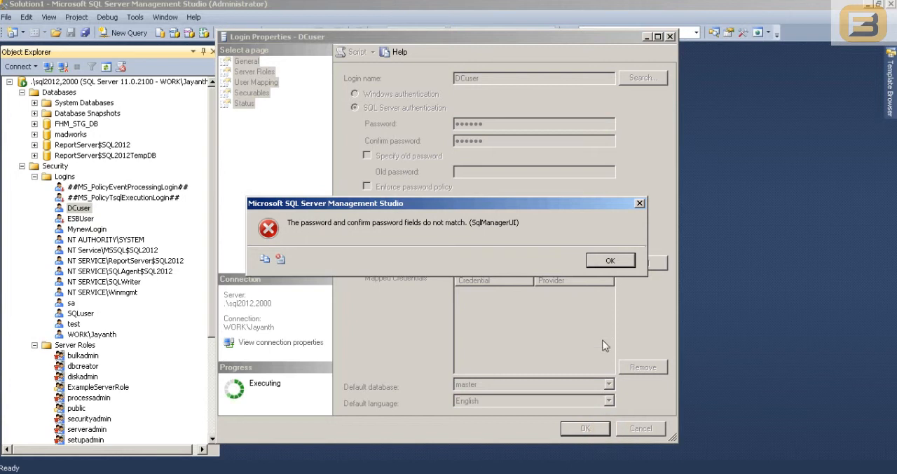
click(609, 260)
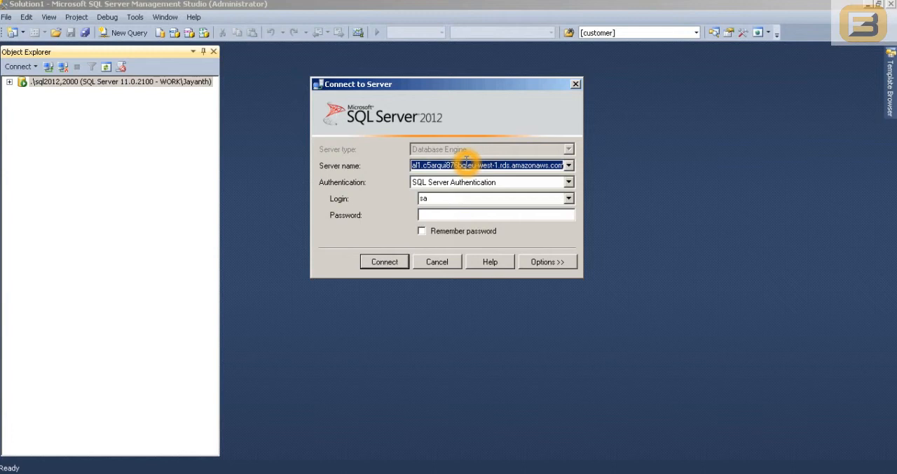
- Connect to .\sql2012,2000 with SQL Server Authentication as DCUser
click(568, 181)
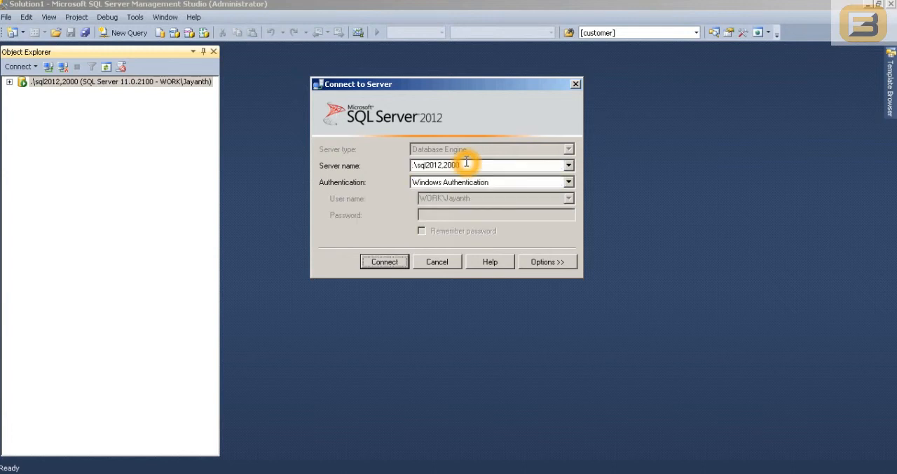
click(491, 182)
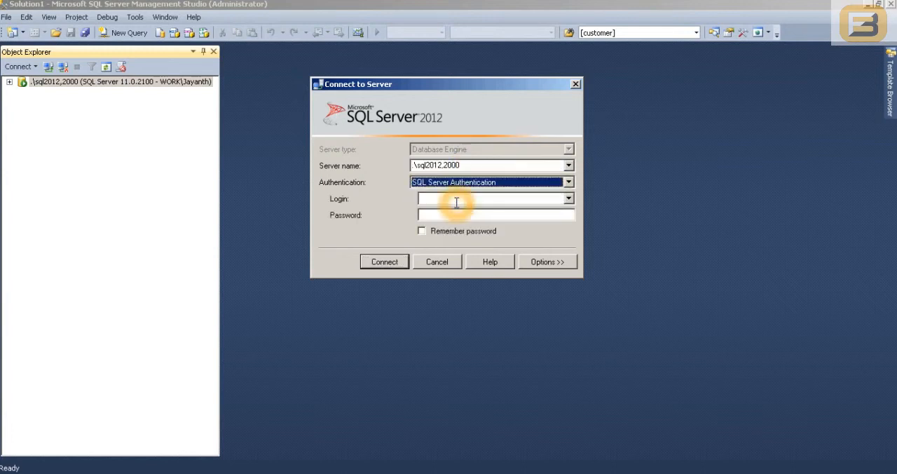
text(DCUser)
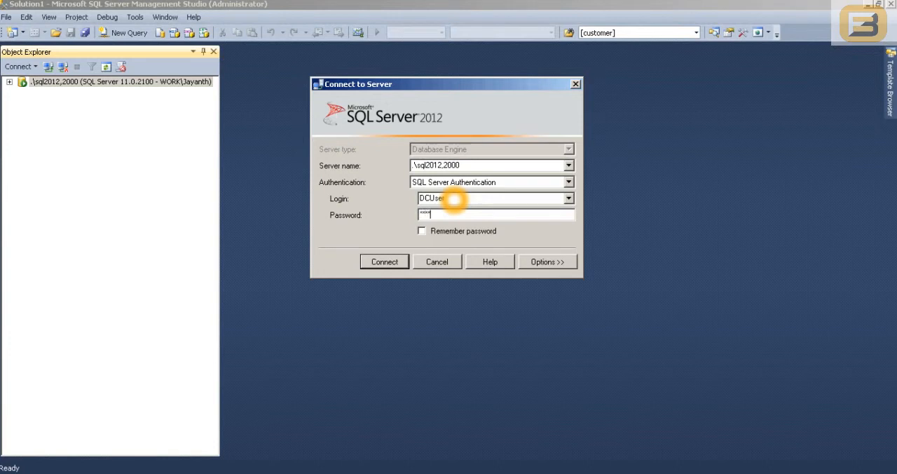
click(384, 262)
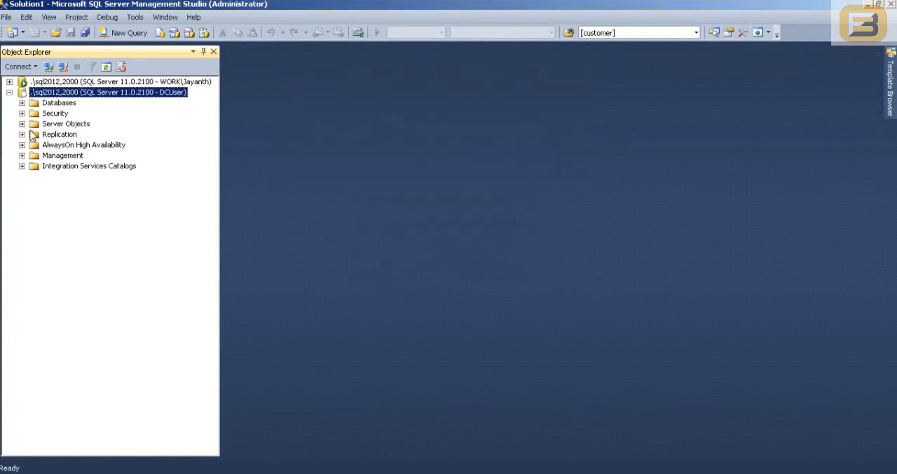
- Attempt to view the madworks database properties and acknowledge the permission-denied error
click(21, 103)
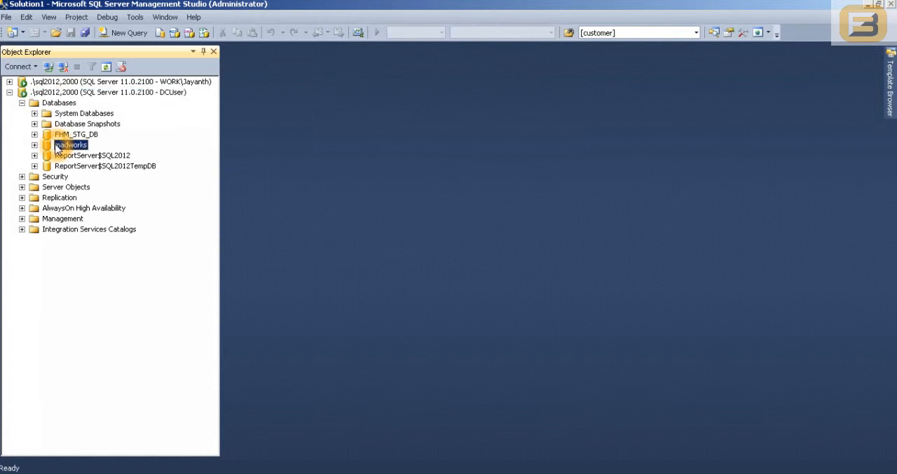
right_click(70, 144)
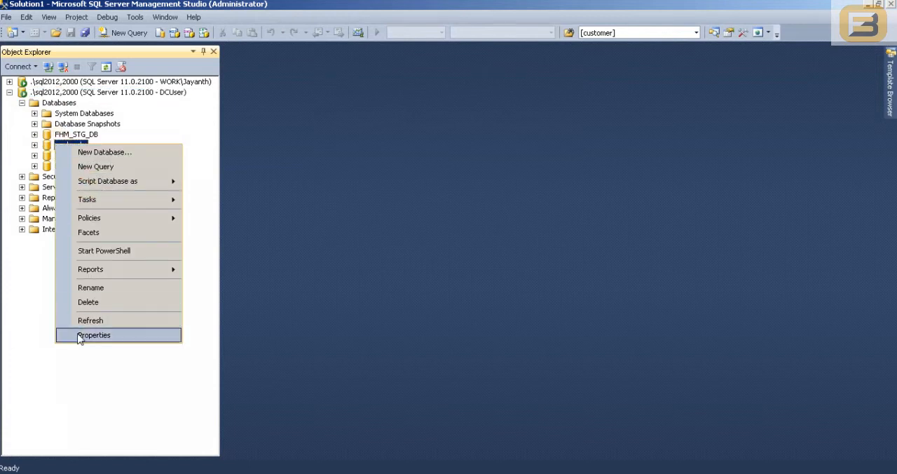
click(94, 334)
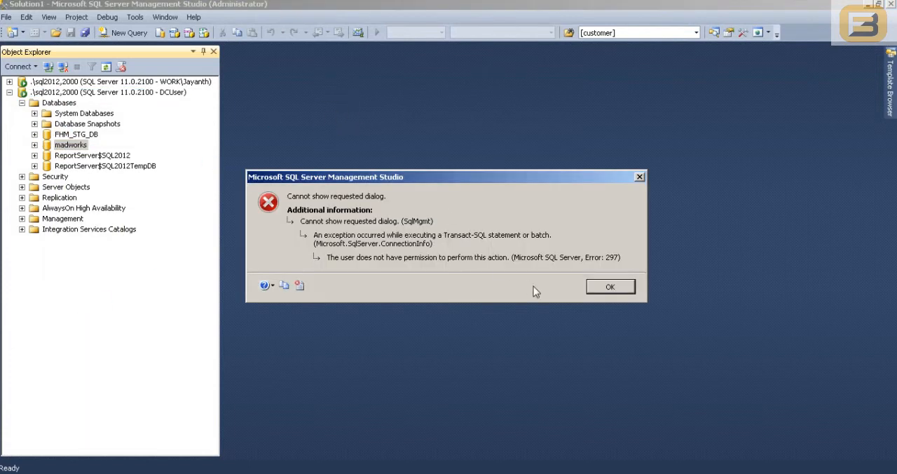
mouse_move(100, 167)
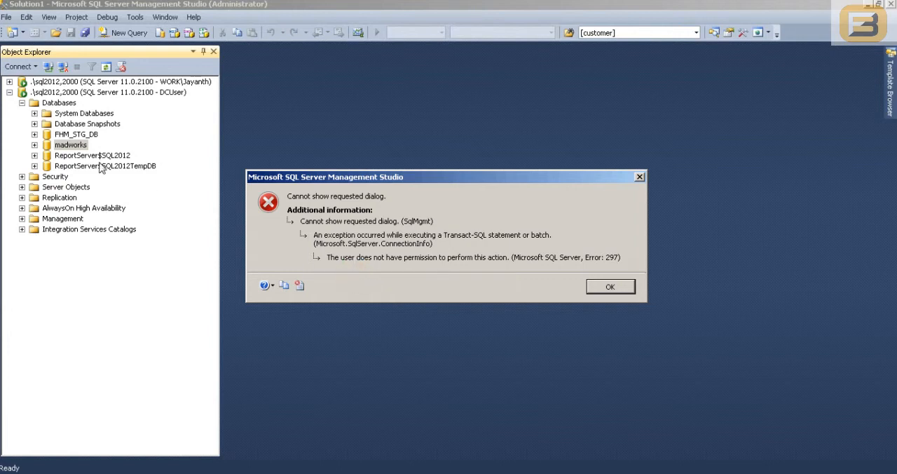
mouse_move(456, 274)
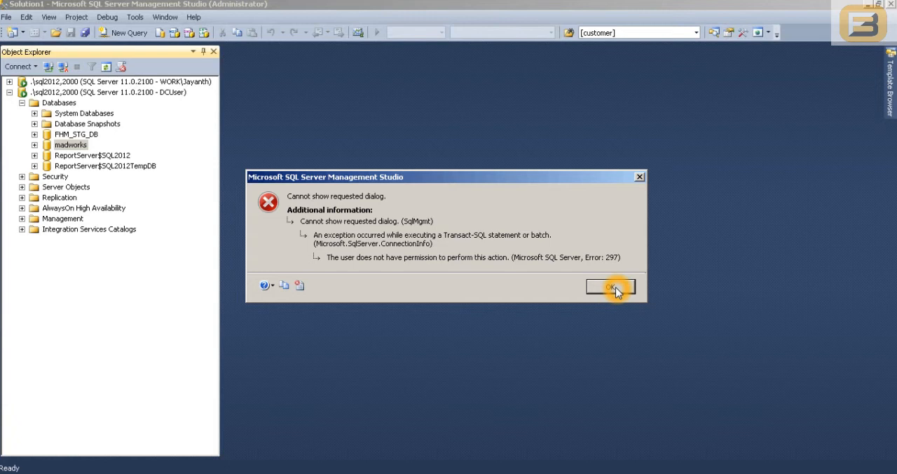
click(610, 287)
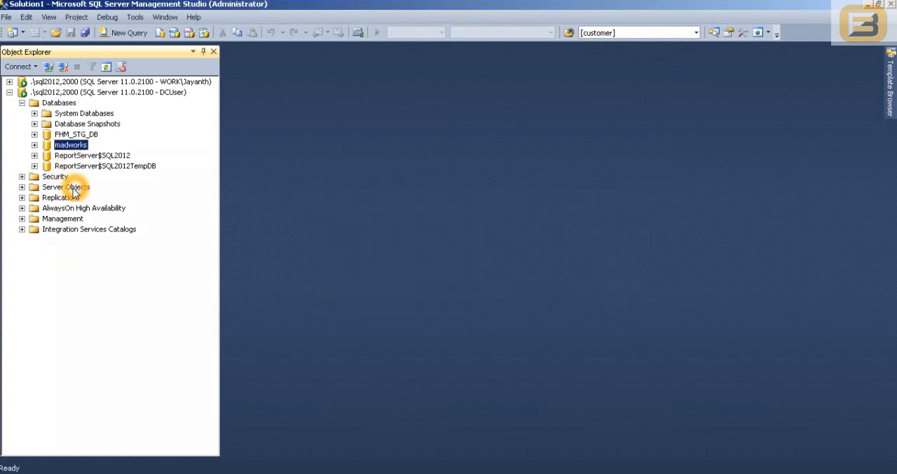
- Expand Security > Logins for DCUser's connection and launch SQL Server Profiler from Tools
click(21, 176)
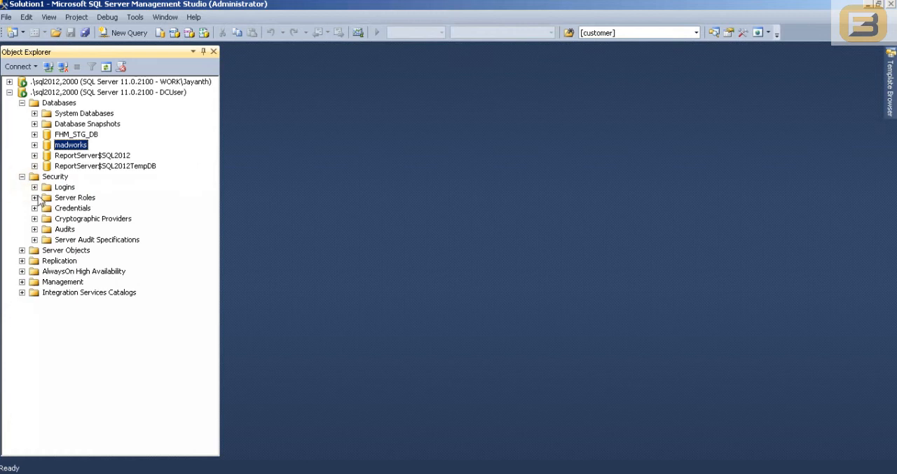
click(34, 187)
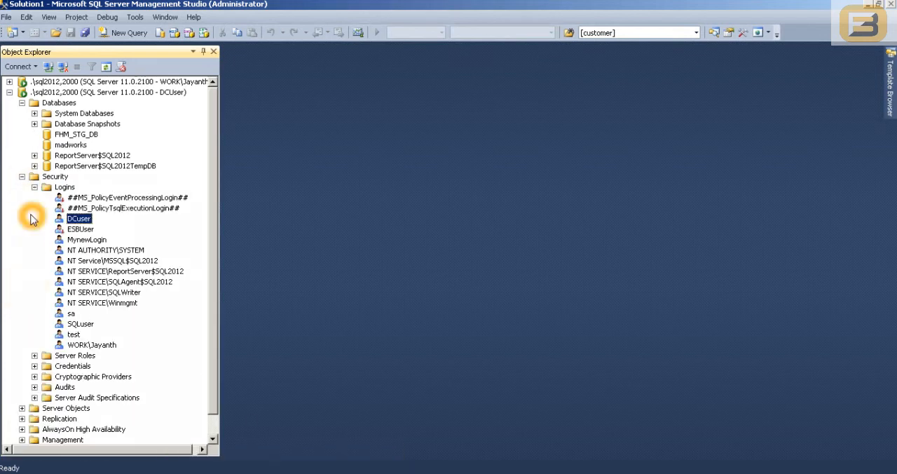
click(135, 17)
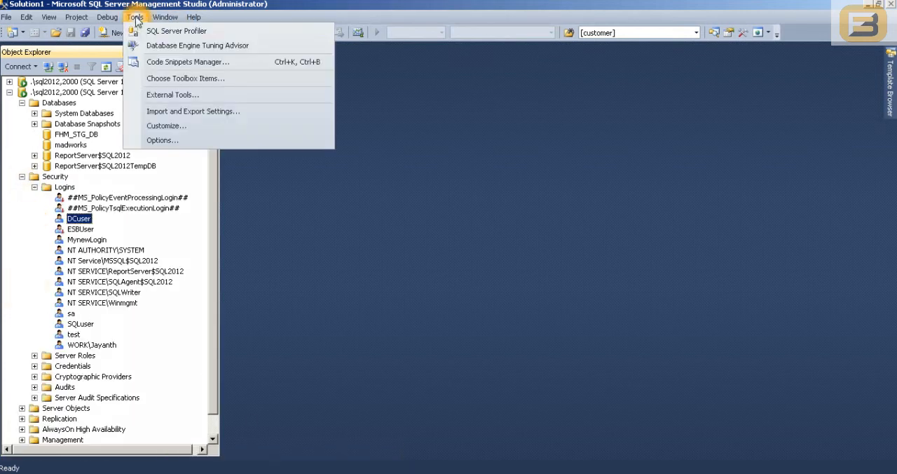
click(175, 30)
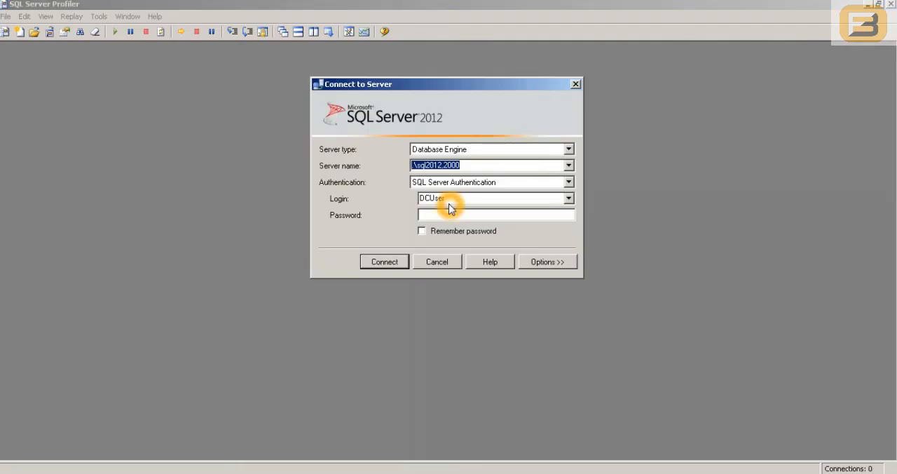
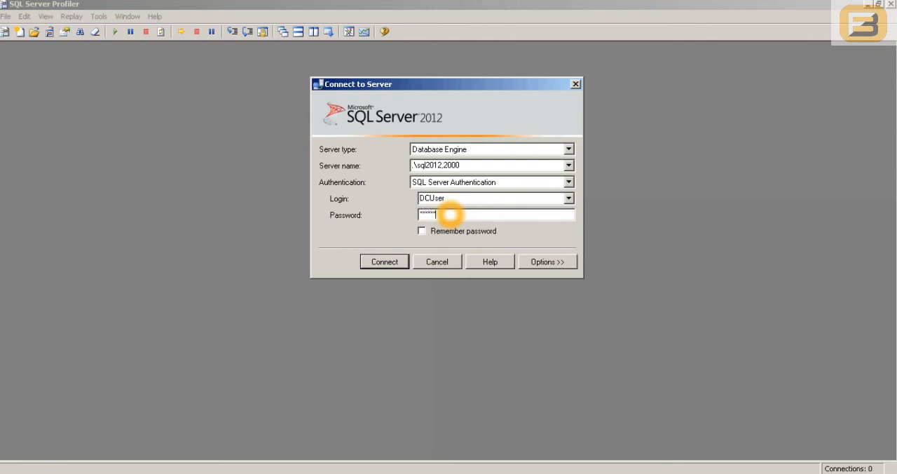
- Connect Profiler to the server as DCuser with its password
click(384, 261)
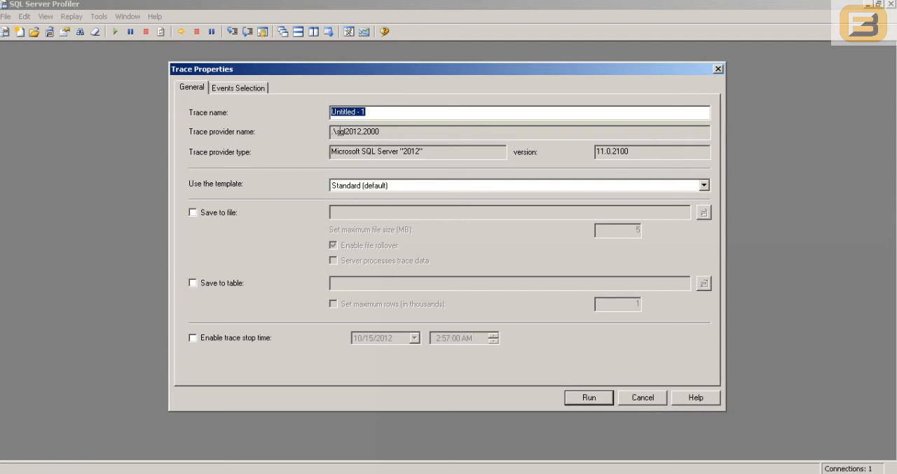
- Run a trace named 'trace 1' with Events Selection reviewed and inspect a GetMyRunningJobs event
text(trace 1)
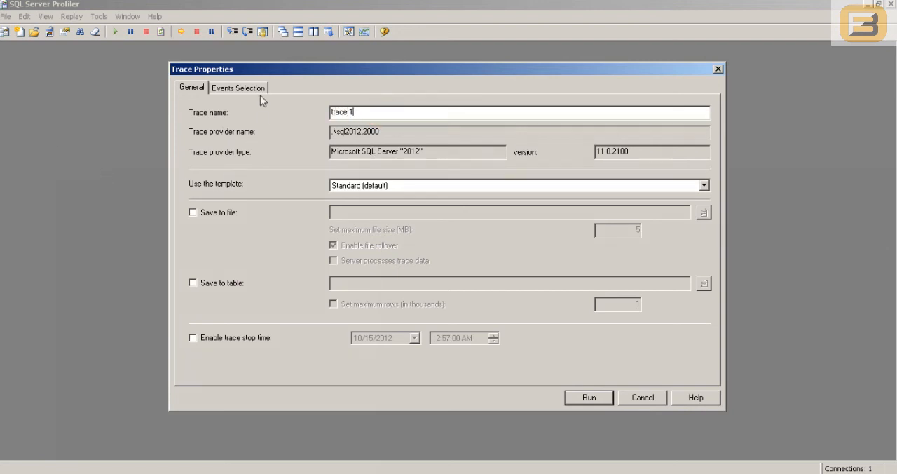
click(588, 397)
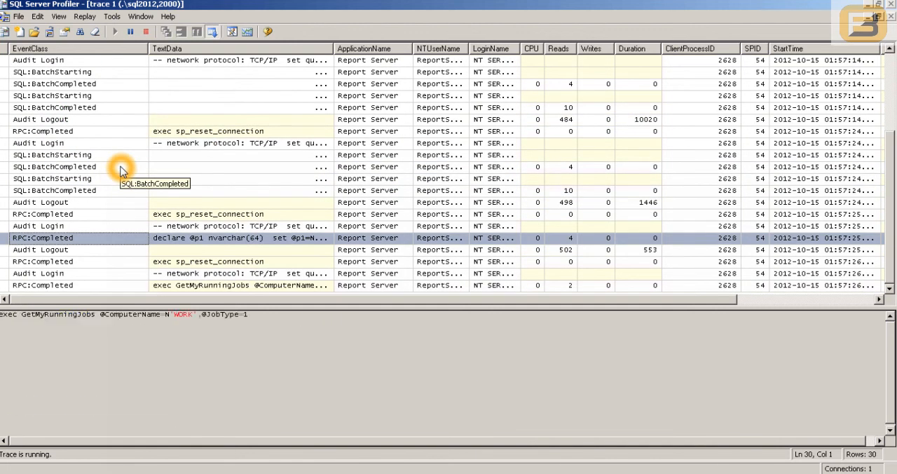
click(42, 285)
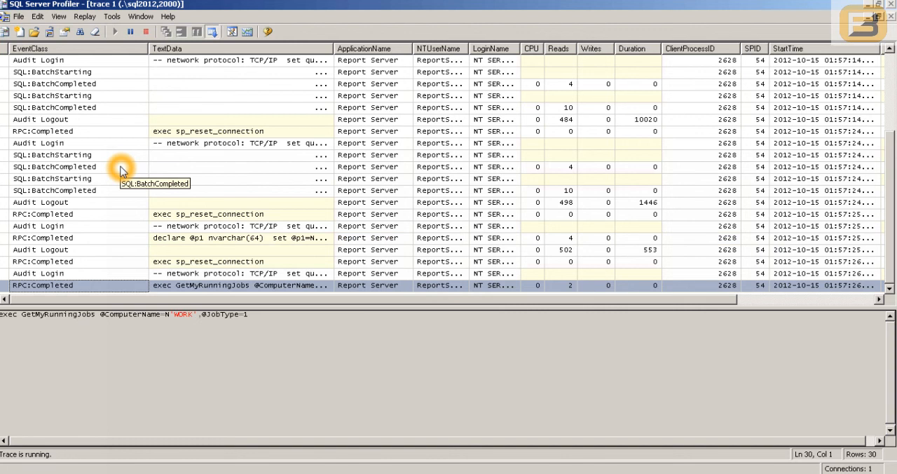